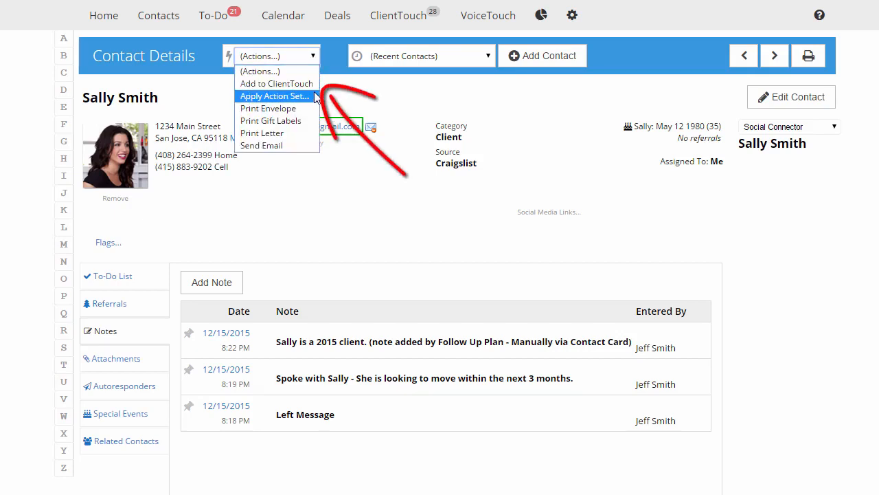
Choose Apply Action Set for Sally Smith, showing the New Client set's five steps.
left_click(275, 96)
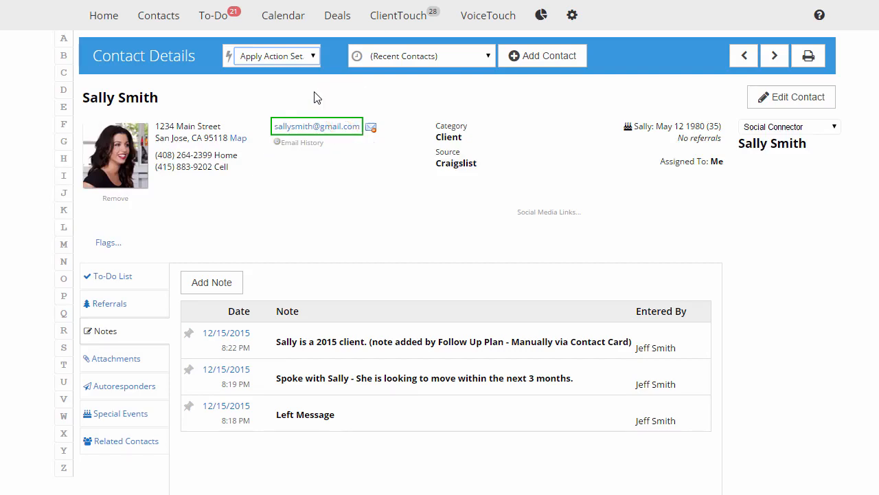
left_click(272, 54)
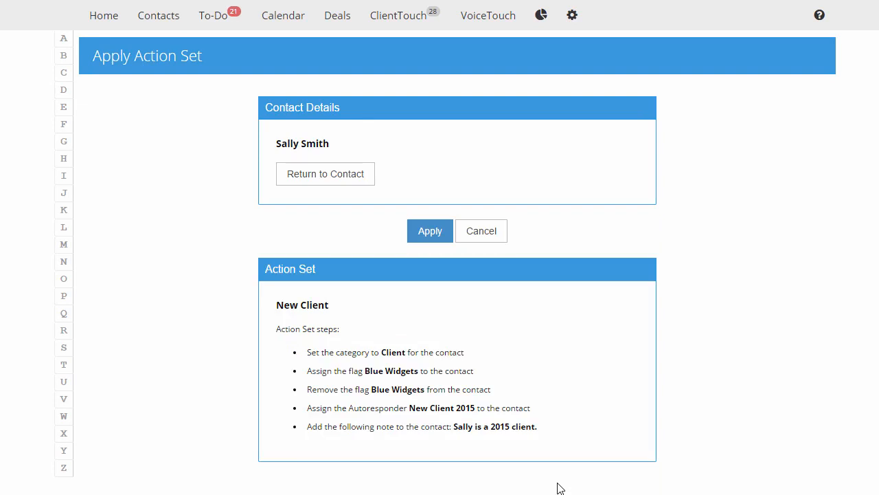
mouse_move(451, 263)
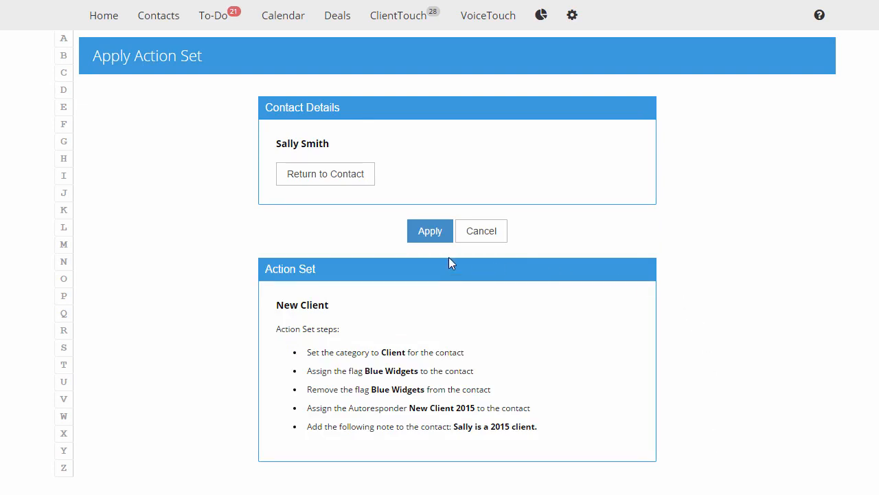
Go to the Action Sets settings list with names, step counts and dates.
left_click(429, 231)
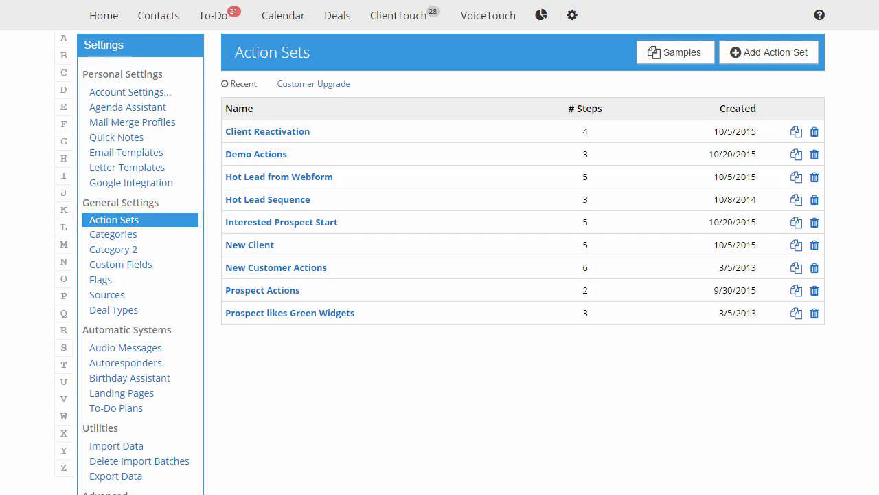
Create and save a new action set named 'Customer Upgrade'.
left_click(768, 52)
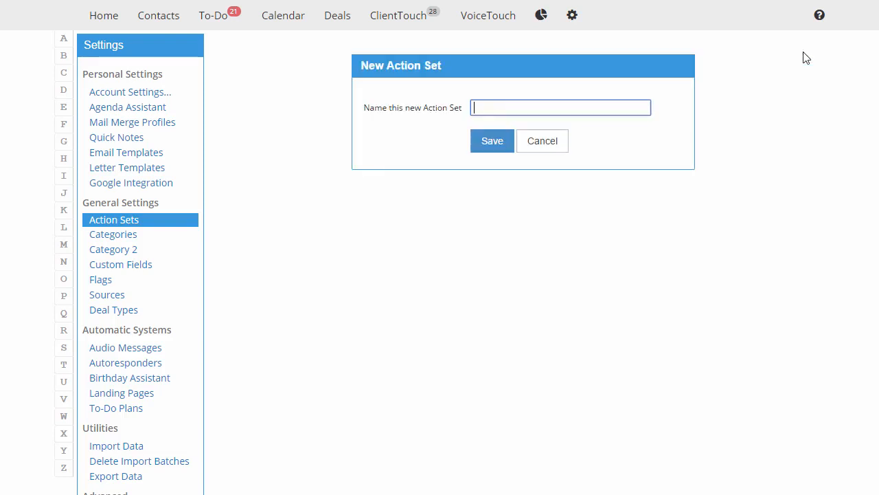
type("Customer Upgrade")
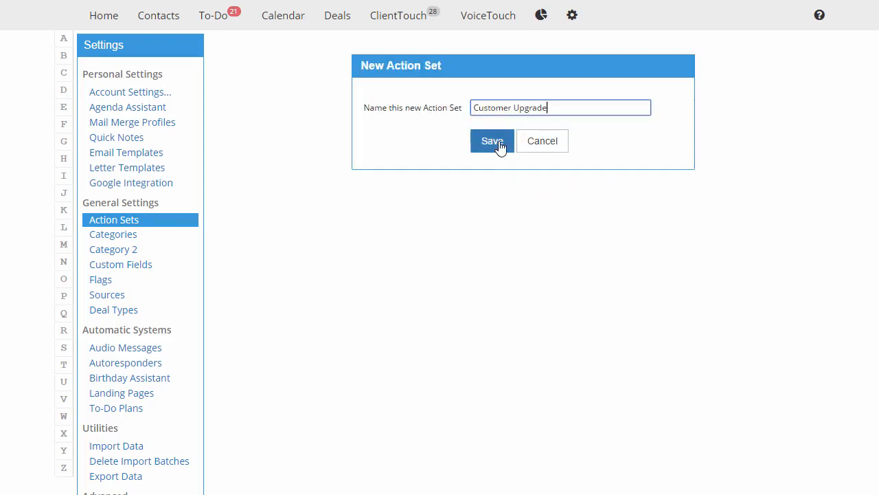
left_click(492, 140)
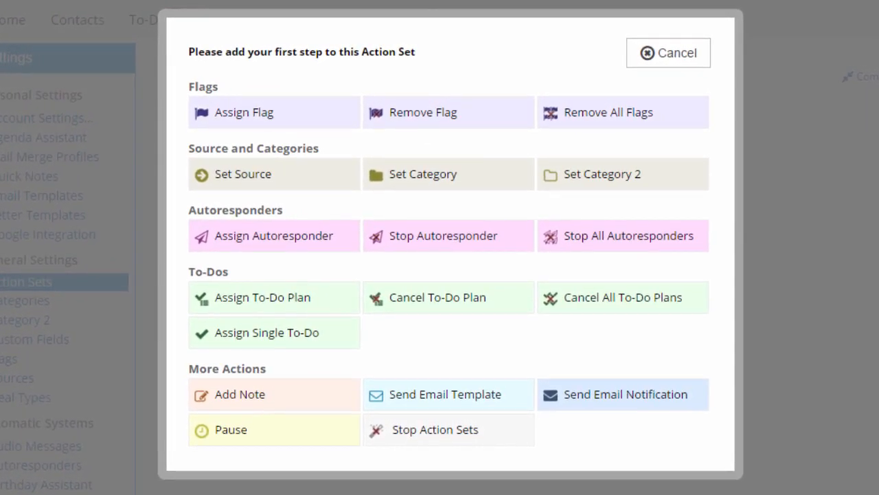
mouse_move(776, 134)
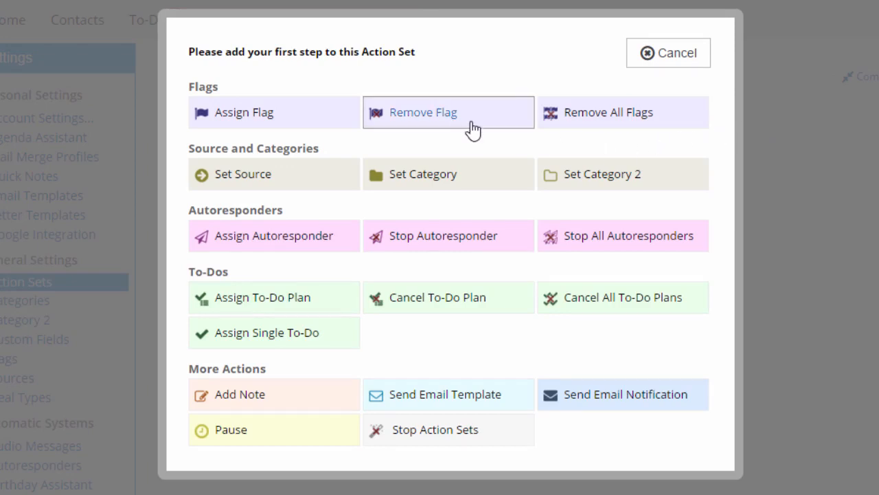
Add steps removing Blue Widgets flag, assigning Green Widget, category High Value Client, stopping autoresponders.
left_click(448, 113)
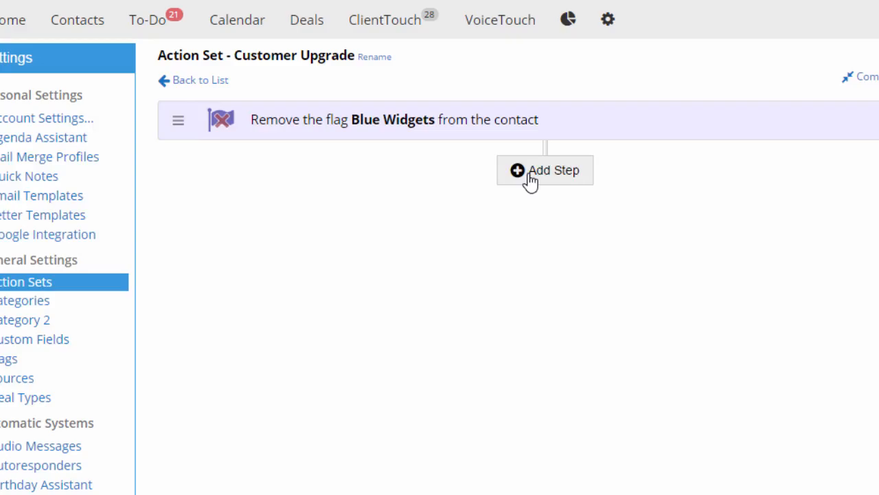
left_click(544, 170)
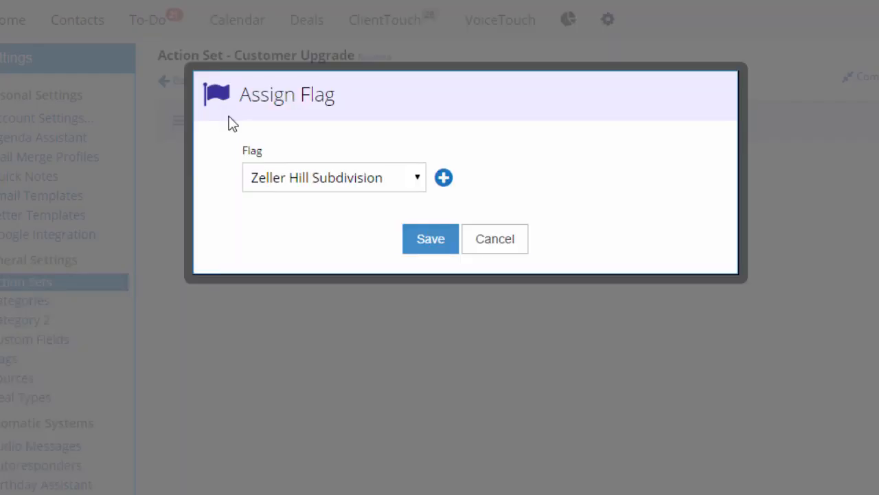
left_click(334, 177)
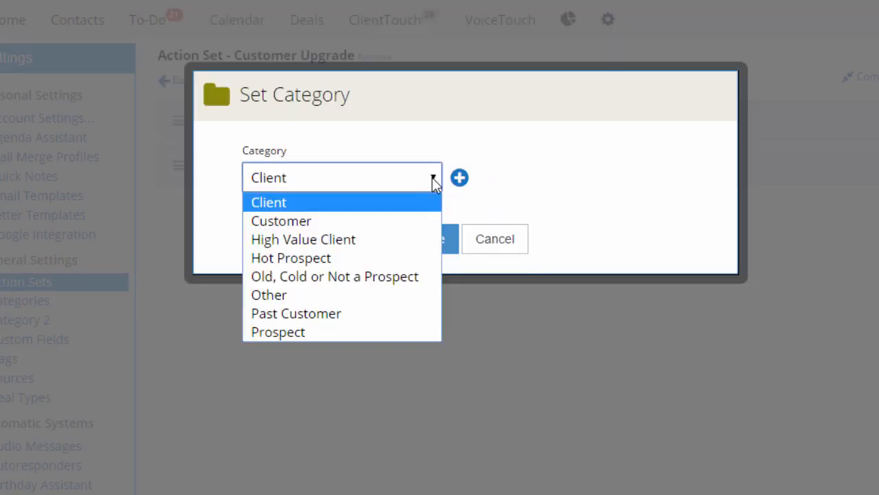
left_click(303, 239)
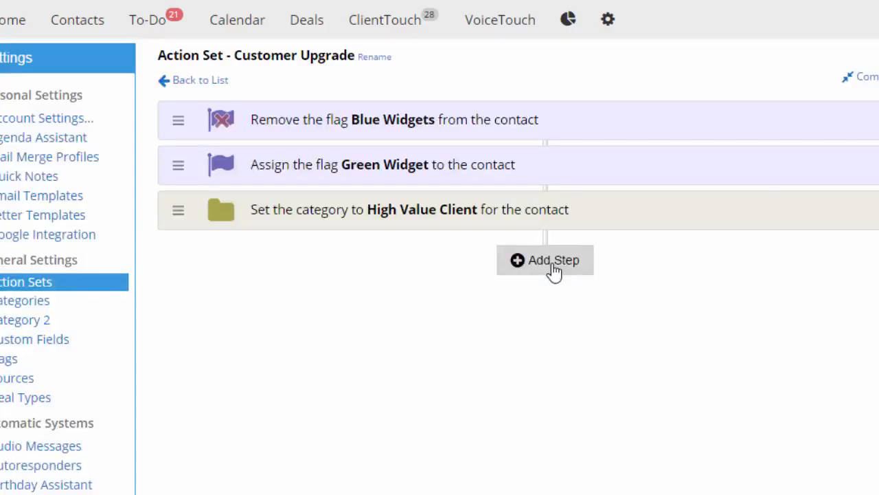
left_click(544, 261)
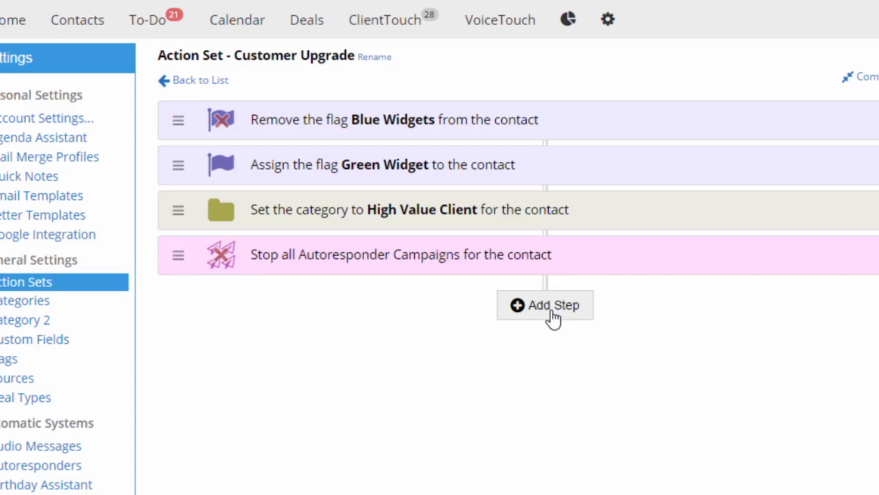
Add a 30-day Pause step followed by an Assign Autoresponder step for Green Widgets.
left_click(550, 305)
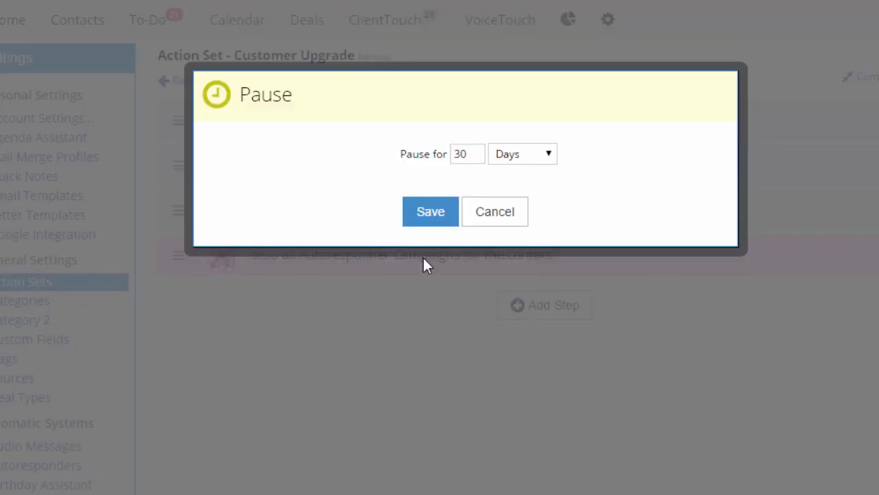
left_click(430, 212)
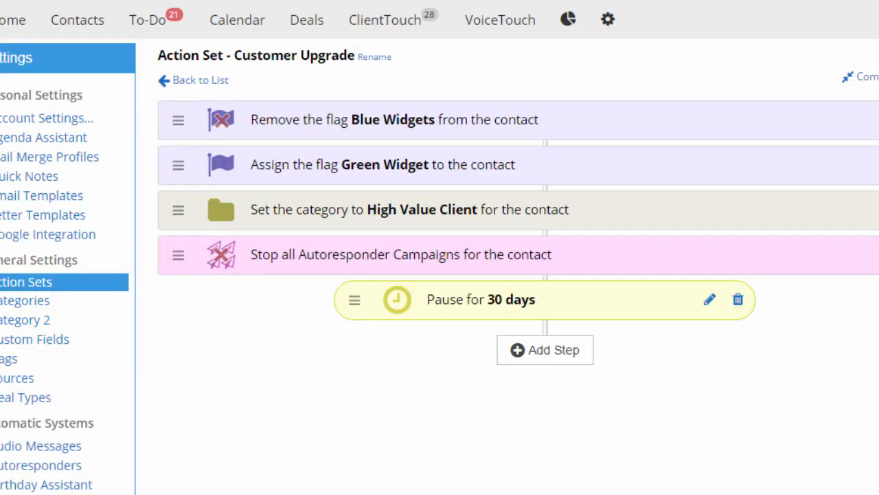
left_click(544, 350)
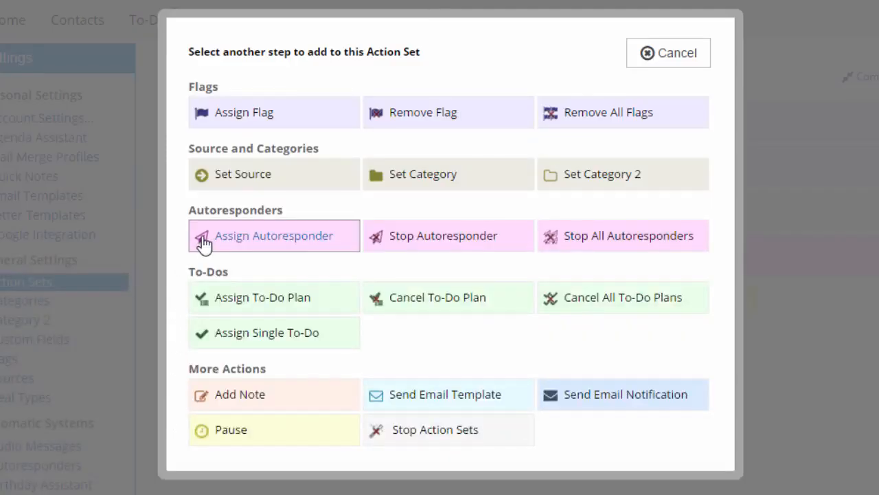
left_click(274, 235)
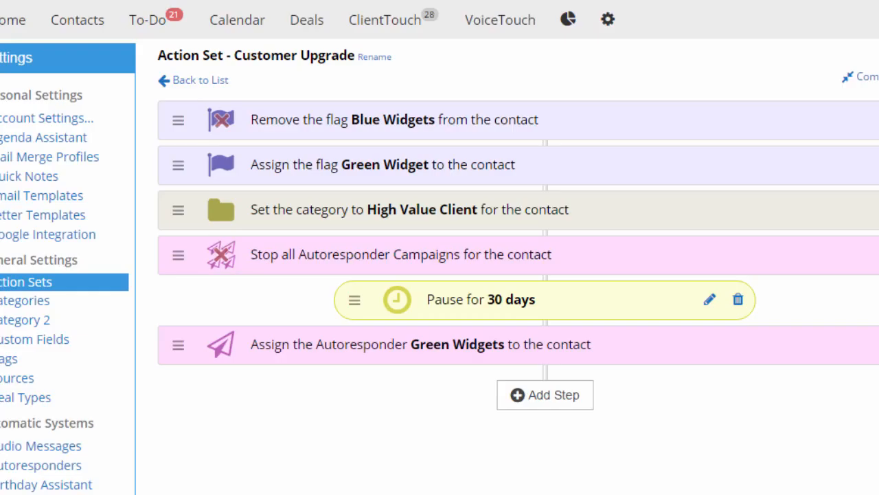
mouse_move(553, 409)
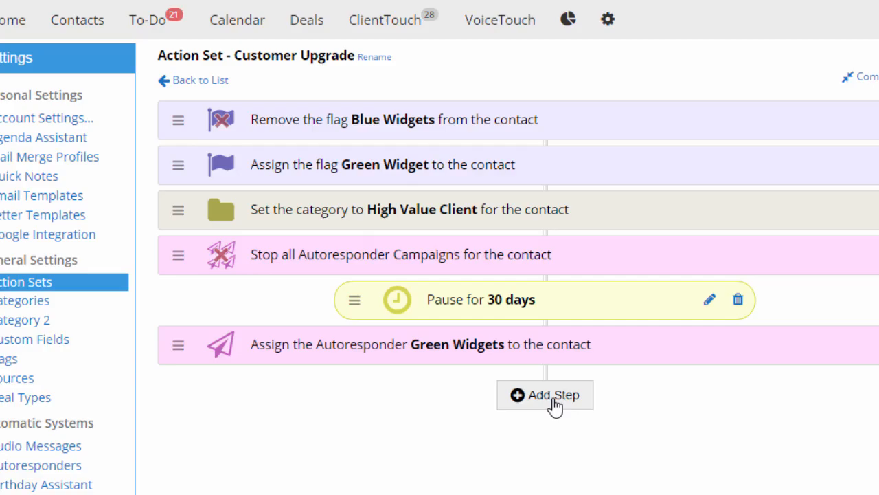
Add Cancel All To-Do Plans, a move-date note, and the Time to Reorder email template.
left_click(544, 396)
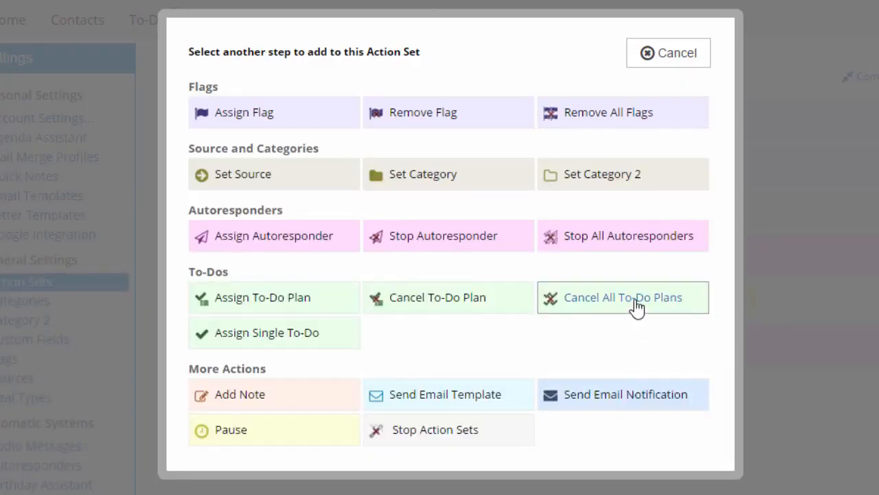
left_click(622, 296)
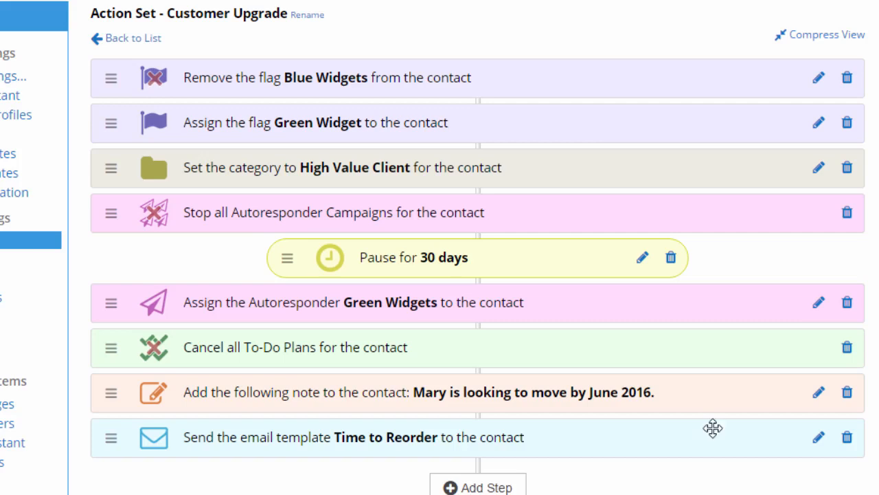
Move the email step right after the Pause and delete the Blue Widgets Remove Flag step.
left_click_drag(713, 437, 722, 299)
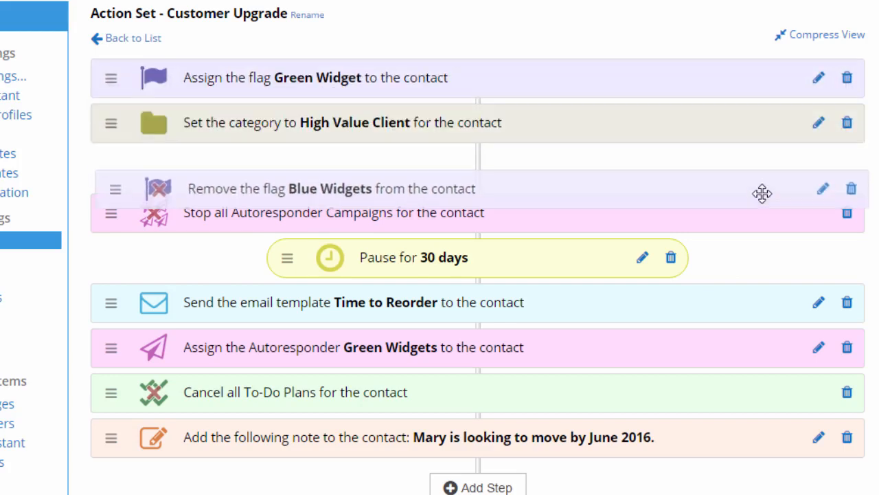
left_click_drag(762, 193, 763, 213)
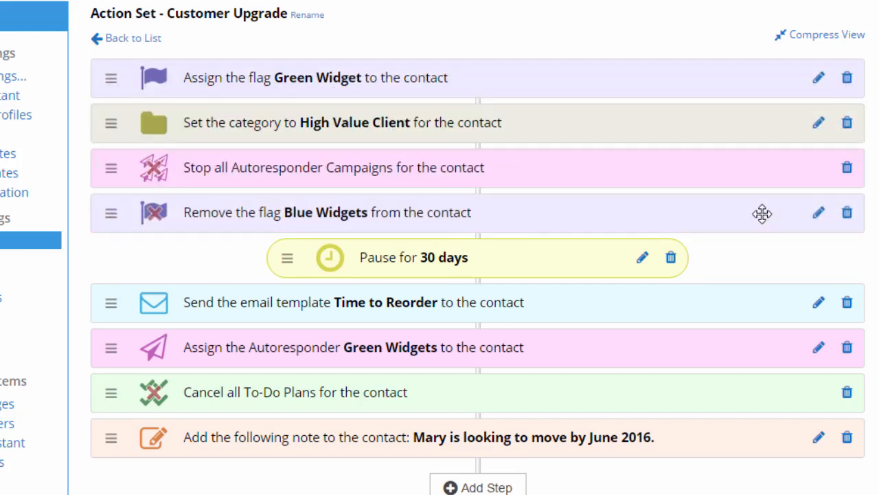
mouse_move(849, 231)
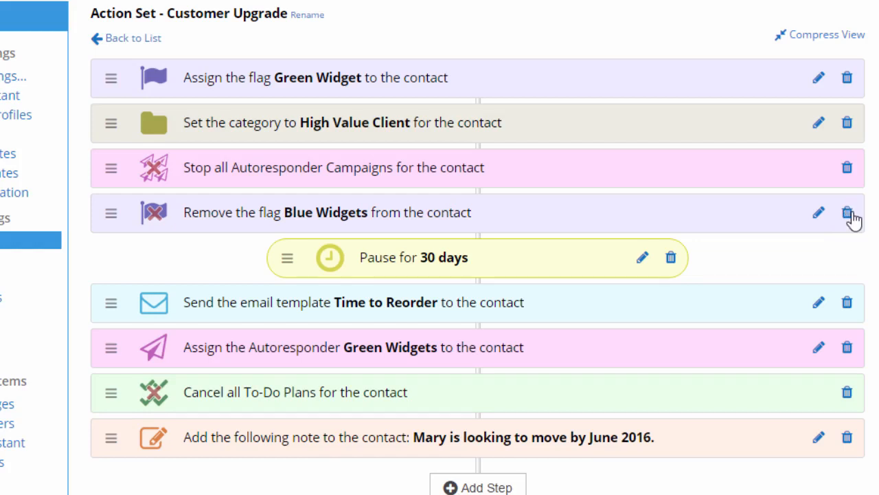
left_click(846, 211)
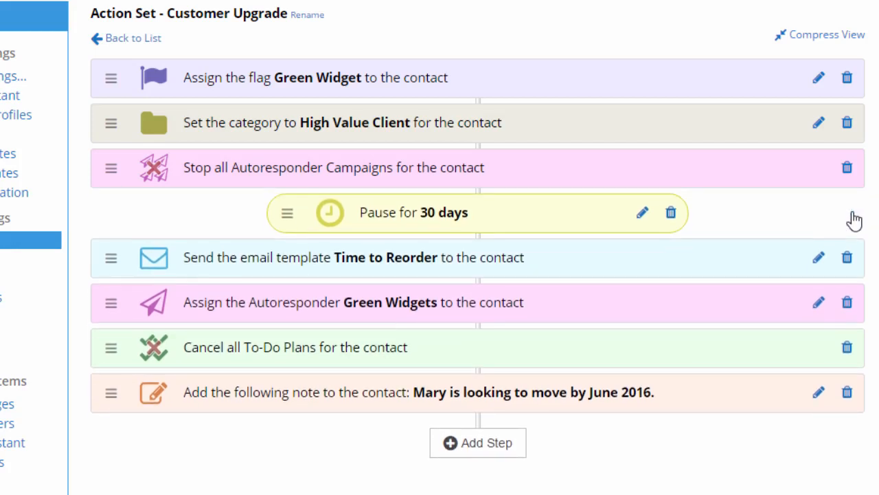